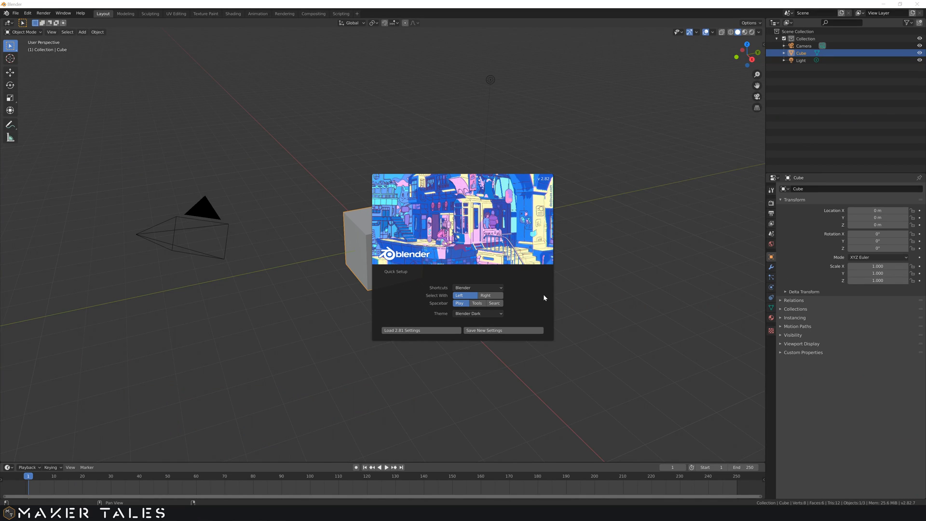
mouse_move(525, 290)
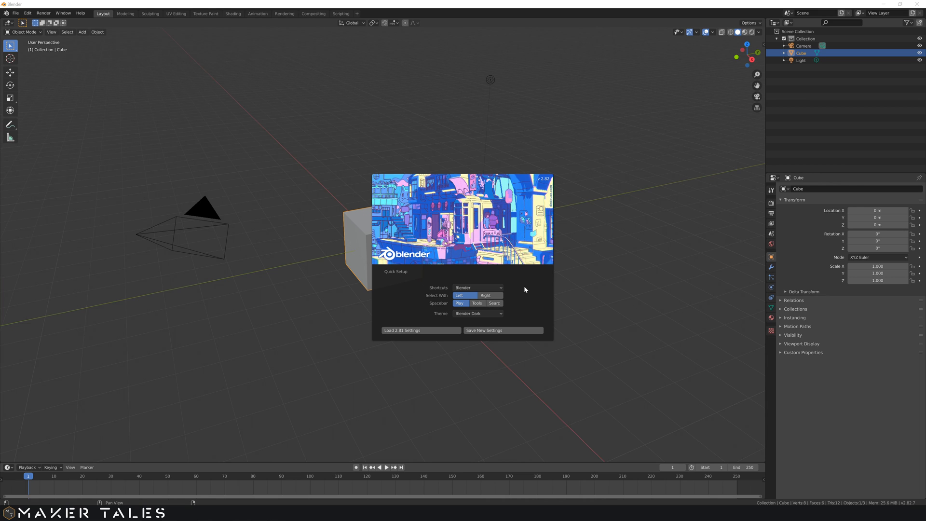
mouse_move(523, 294)
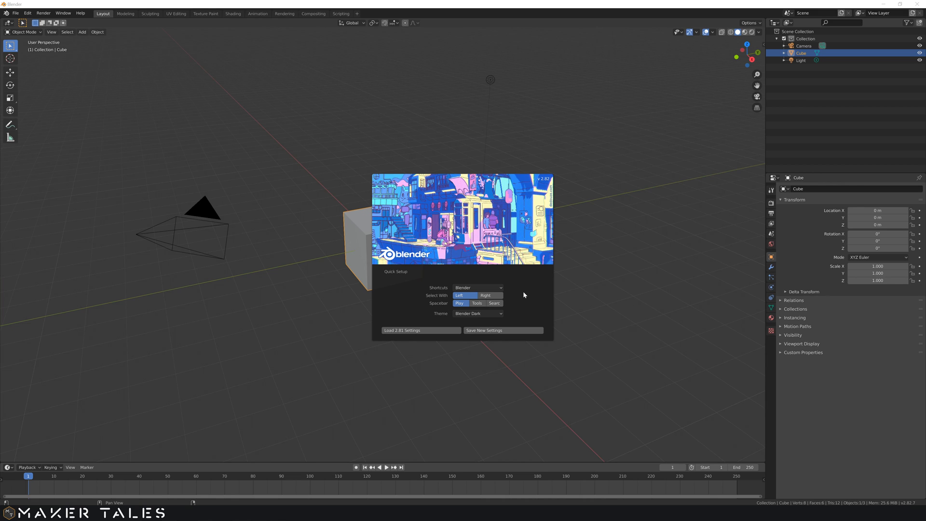
mouse_move(494, 303)
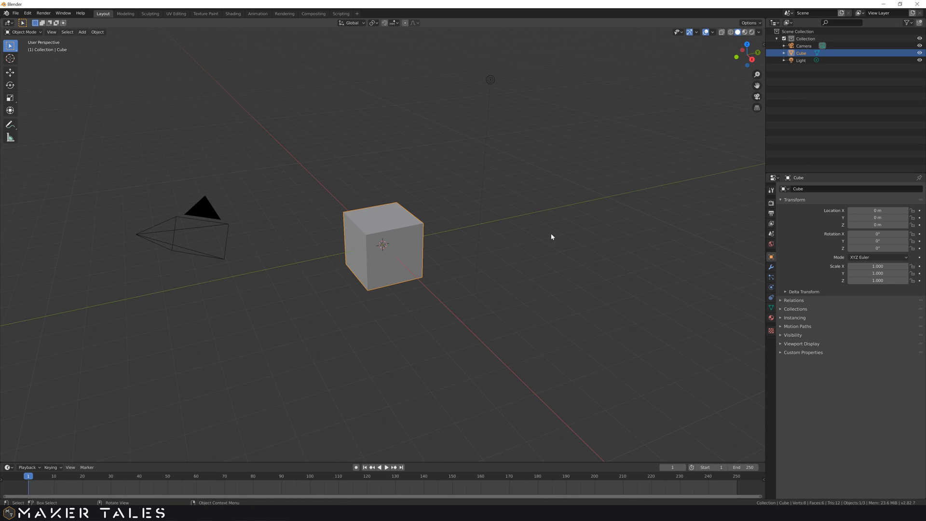
- Review the Keymap section of Preferences via the Edit menu, then dismiss Preferences
left_click(15, 13)
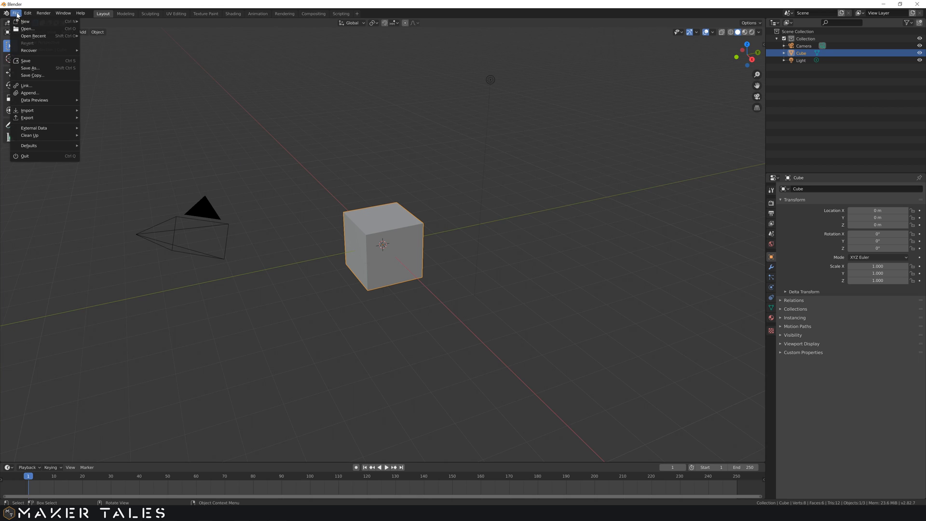
left_click(27, 13)
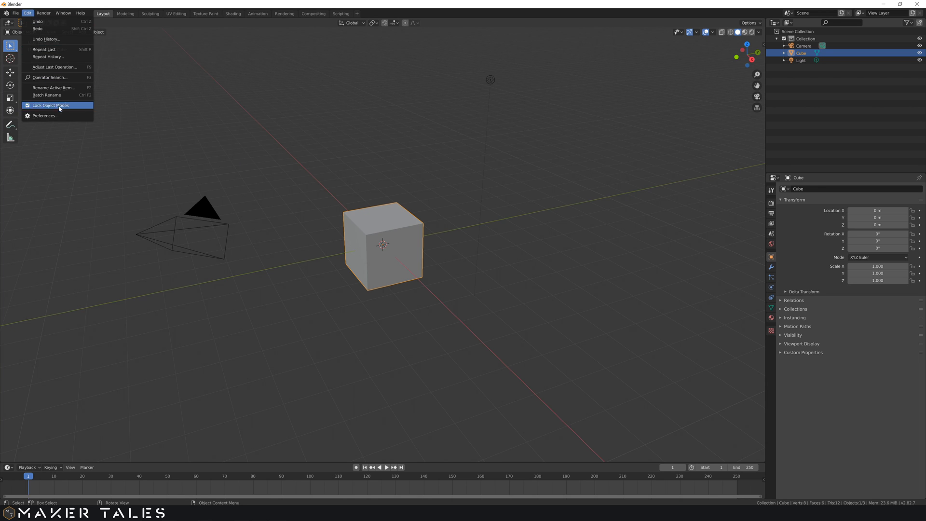
left_click(45, 115)
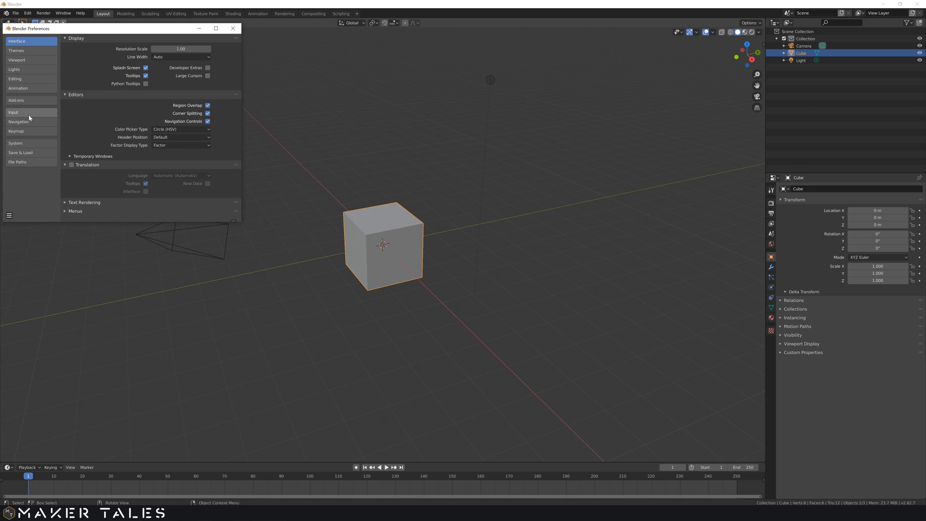
left_click(17, 131)
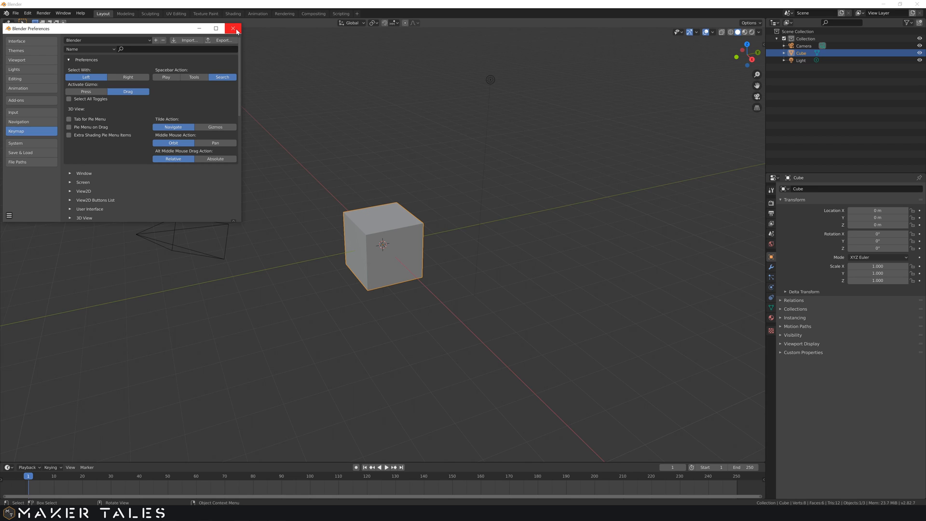
left_click(232, 29)
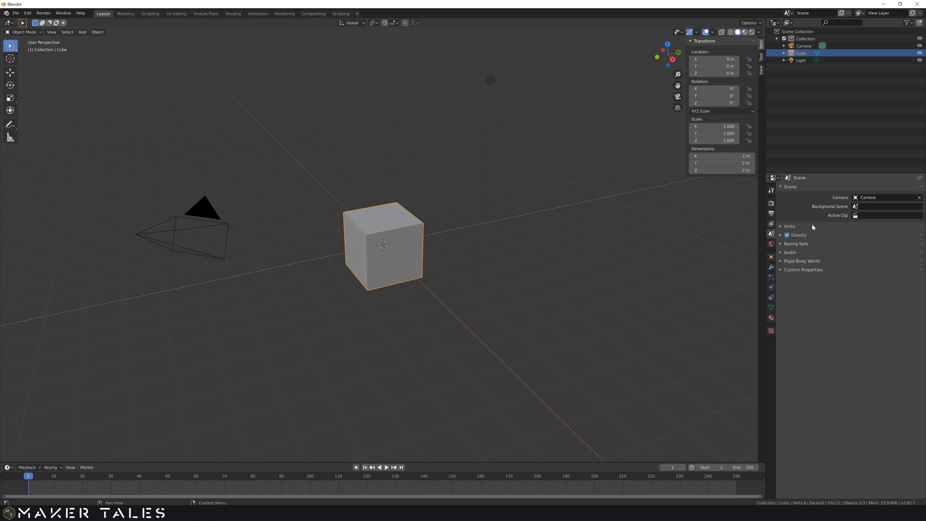
- Set scene units to 0.001 unit scale with millimetre lengths so the cube reads 2 mm, then deselect it
left_click(789, 225)
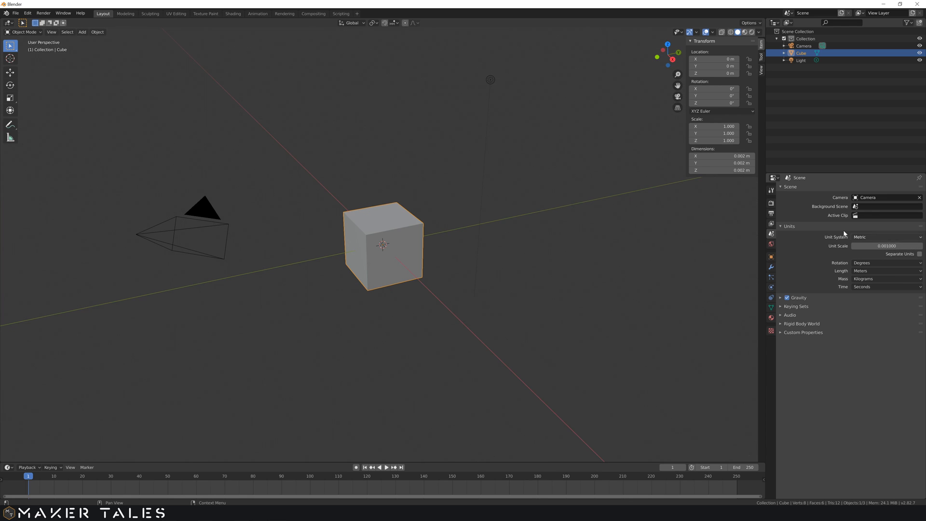
left_click(884, 271)
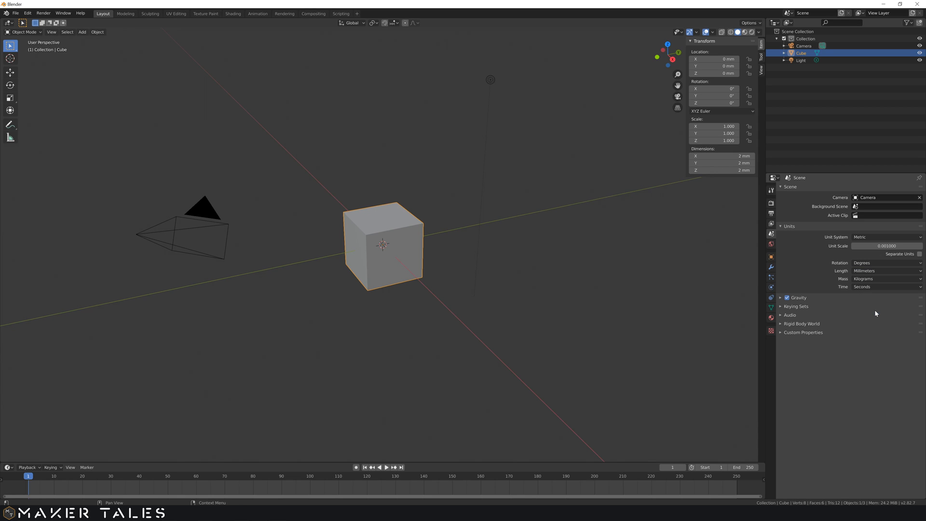
left_click(522, 264)
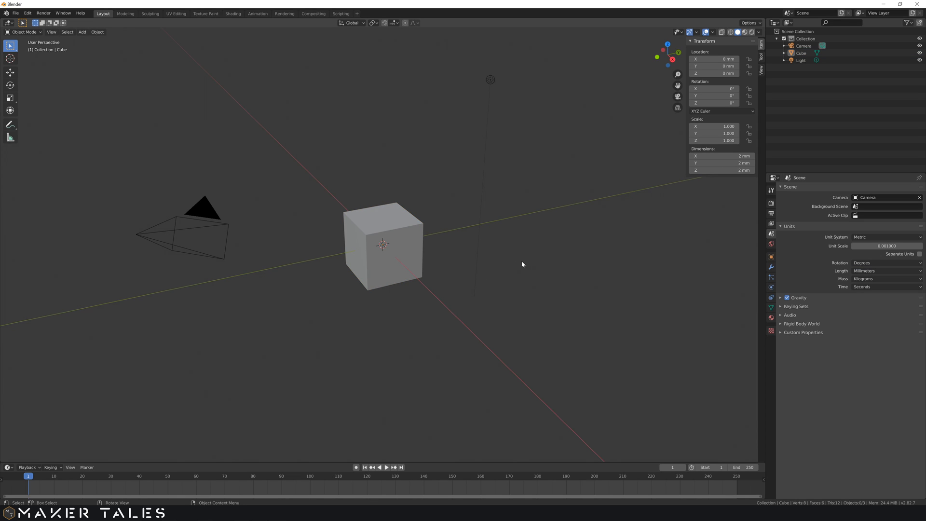
mouse_move(532, 242)
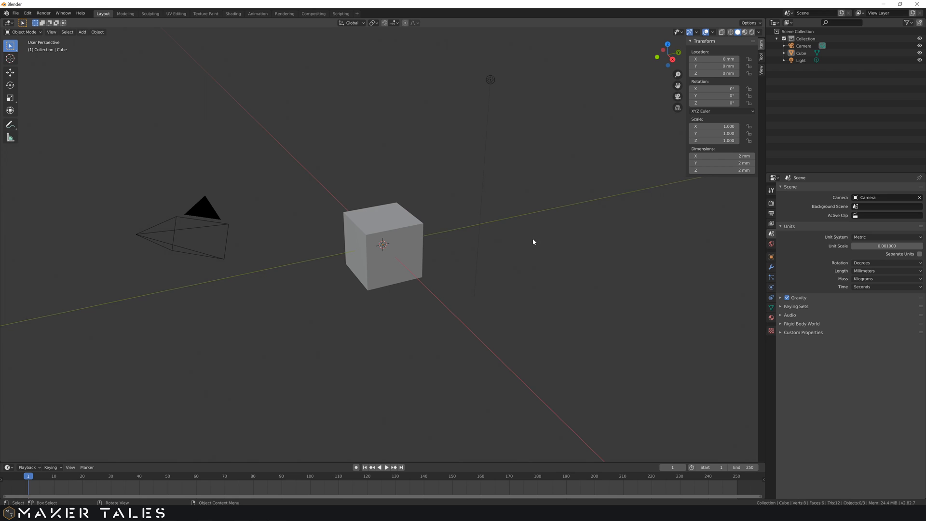
mouse_move(588, 258)
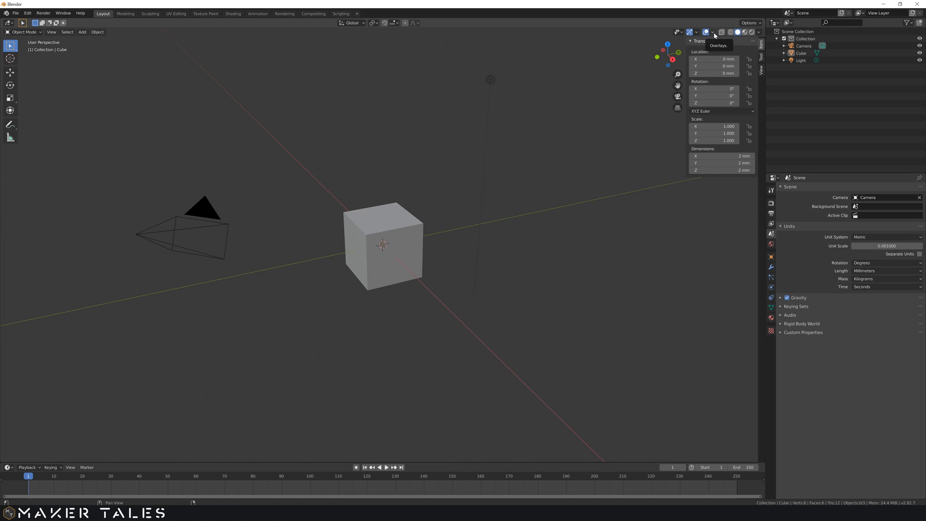
left_click(713, 32)
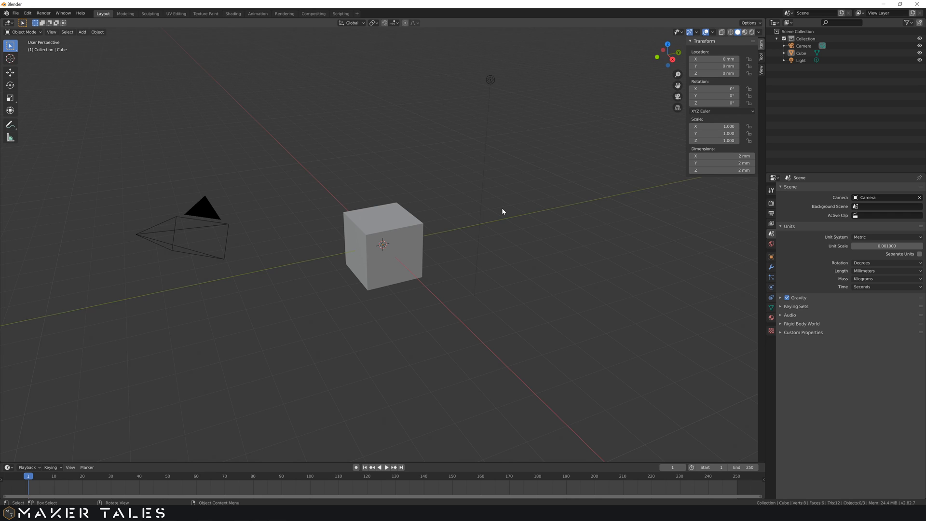
mouse_move(491, 234)
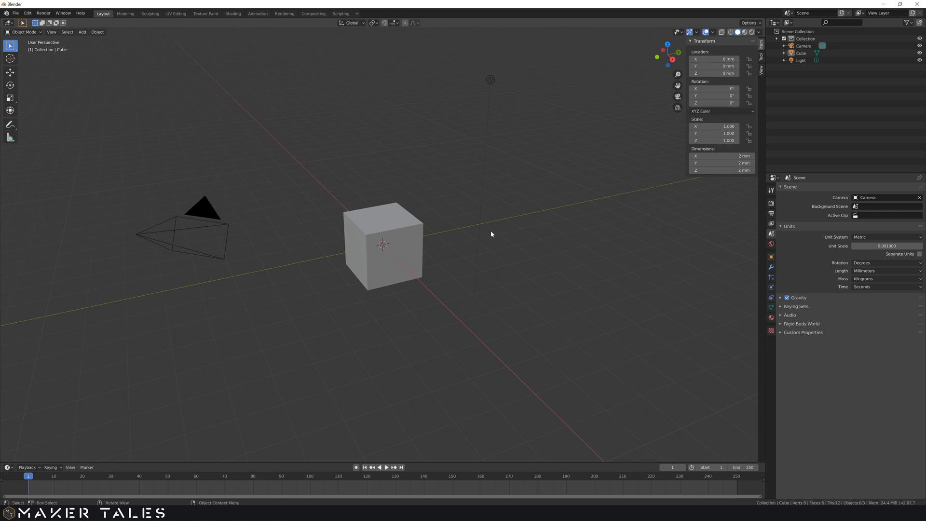
mouse_move(491, 231)
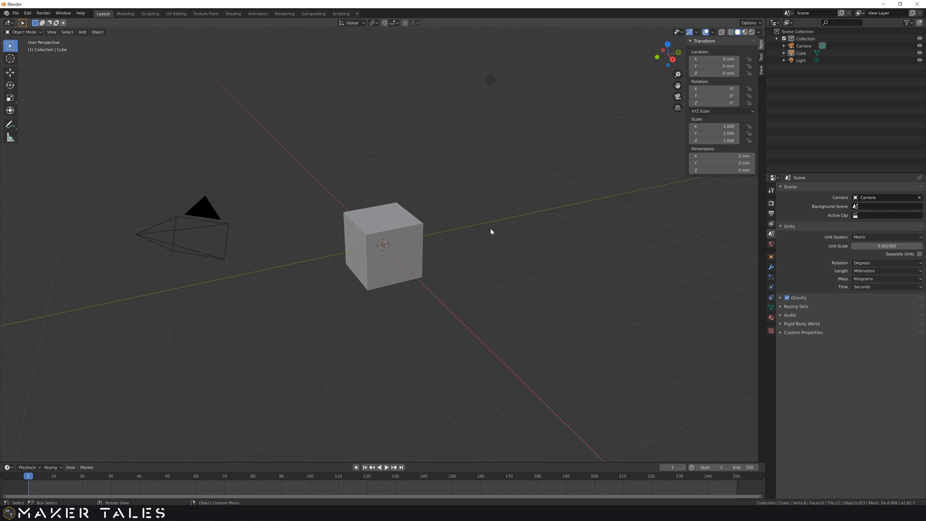
- Zoom in on the 2 mm cube with viewport clipping 0.1–10000 mm and select the scene camera
scroll("down", 3)
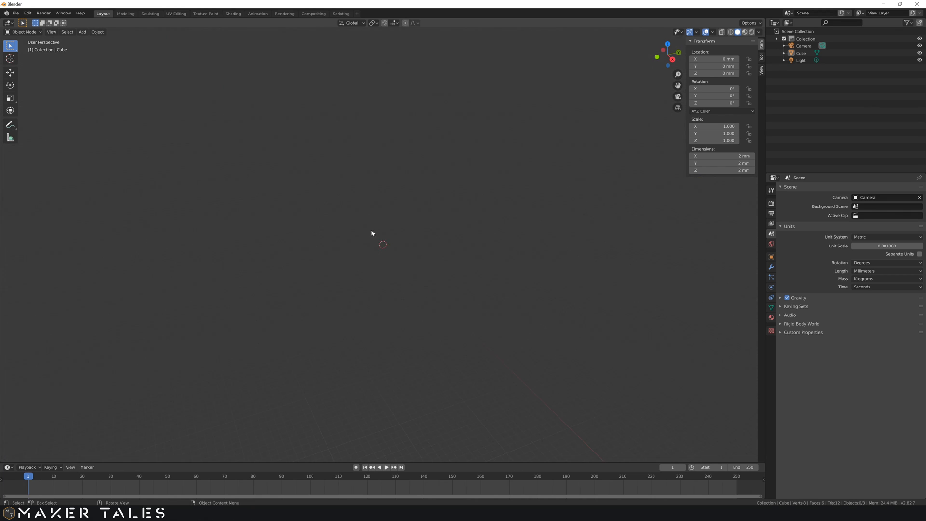
mouse_move(367, 244)
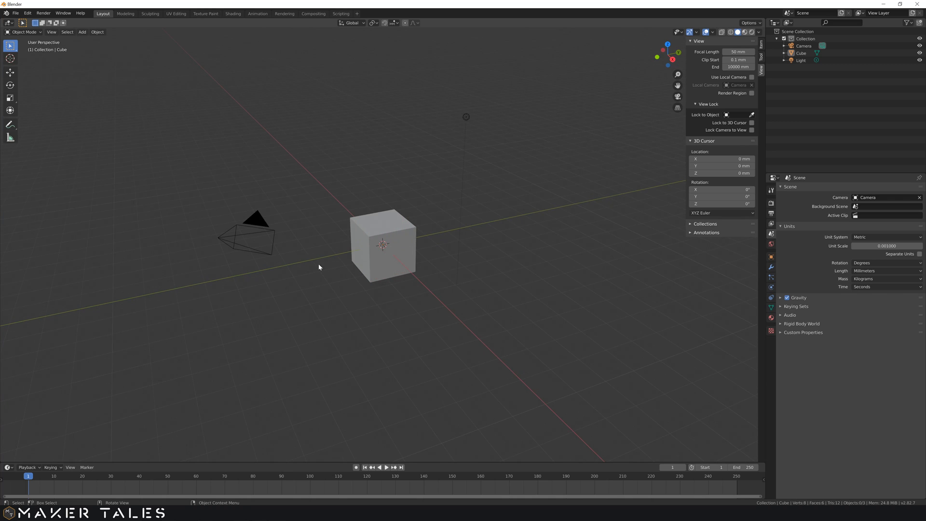
left_click(248, 237)
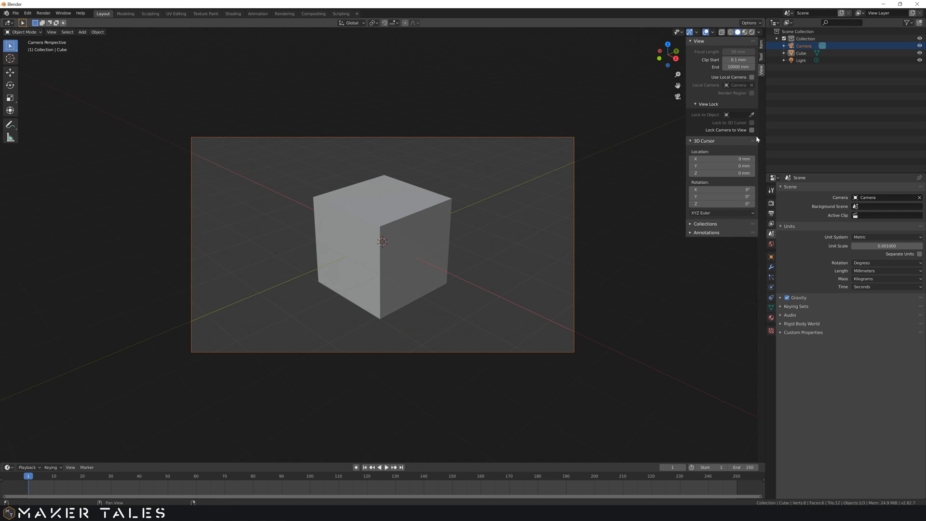
- Show the camera's lens settings with its clipping range 0.1 mm to 1000 mm
left_click(752, 130)
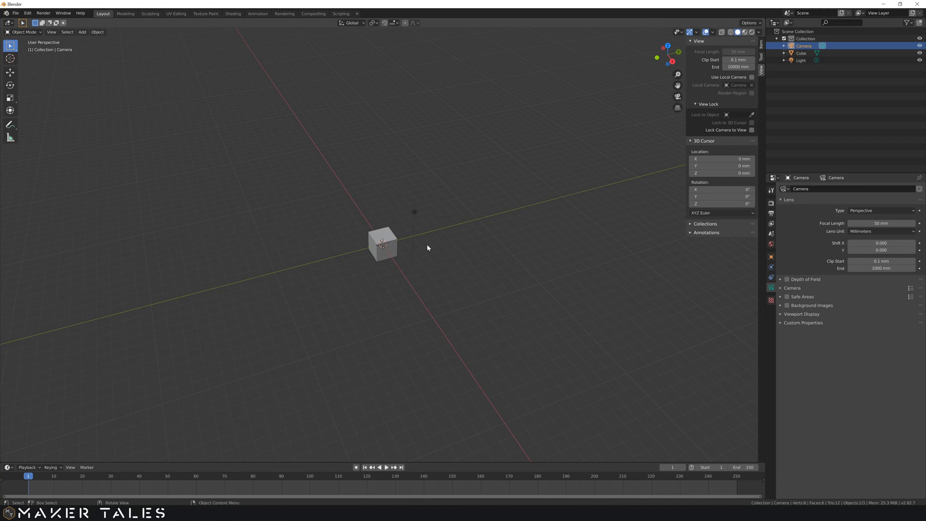
mouse_move(413, 252)
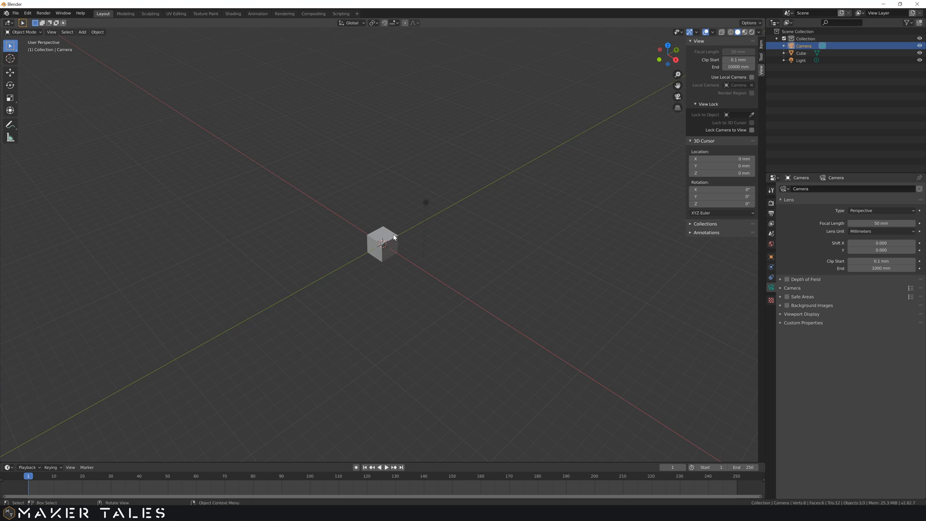
mouse_move(412, 216)
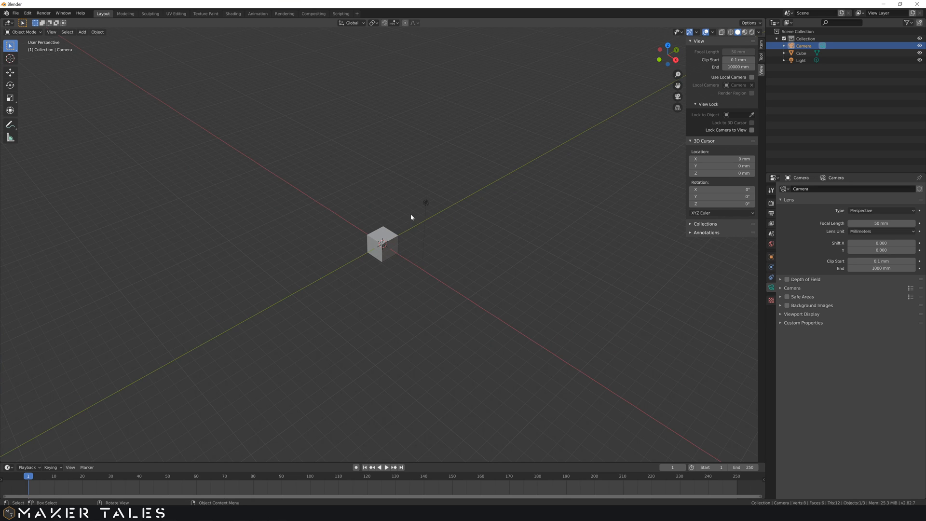
mouse_move(416, 245)
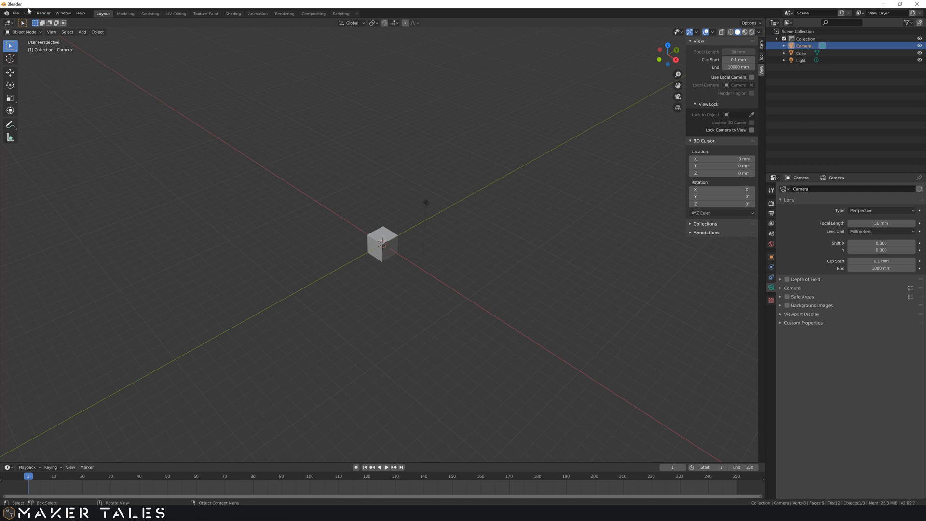
- In Preferences Add-ons, search 'bool' and enable the Object: Bool Tool add-on
left_click(27, 13)
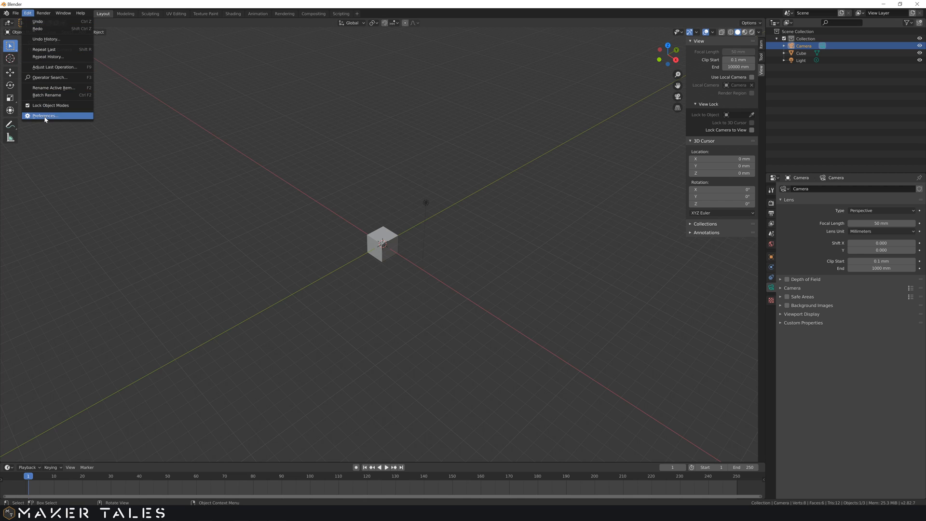
left_click(44, 116)
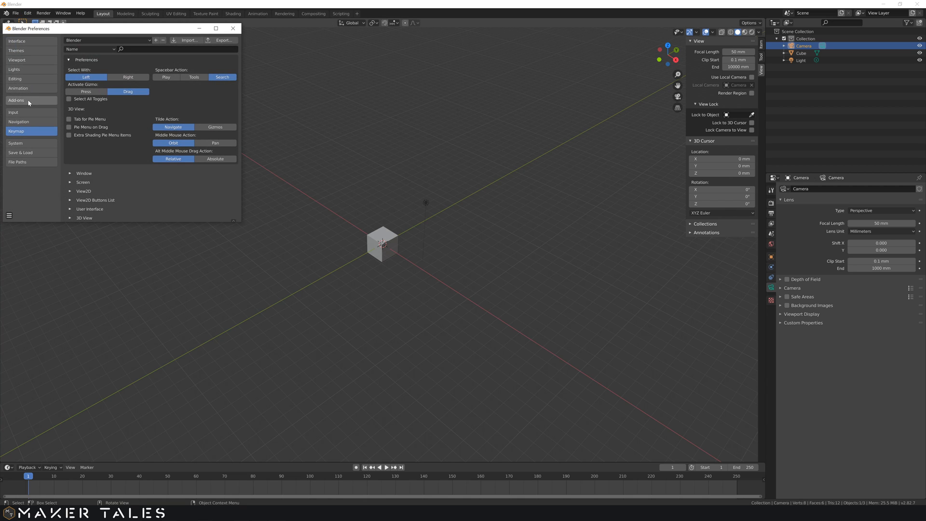
left_click(17, 100)
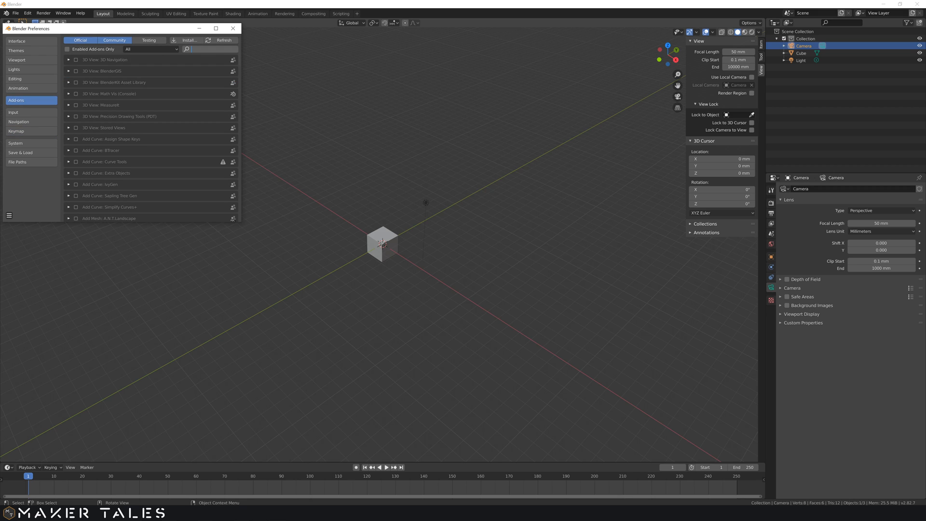
type("b")
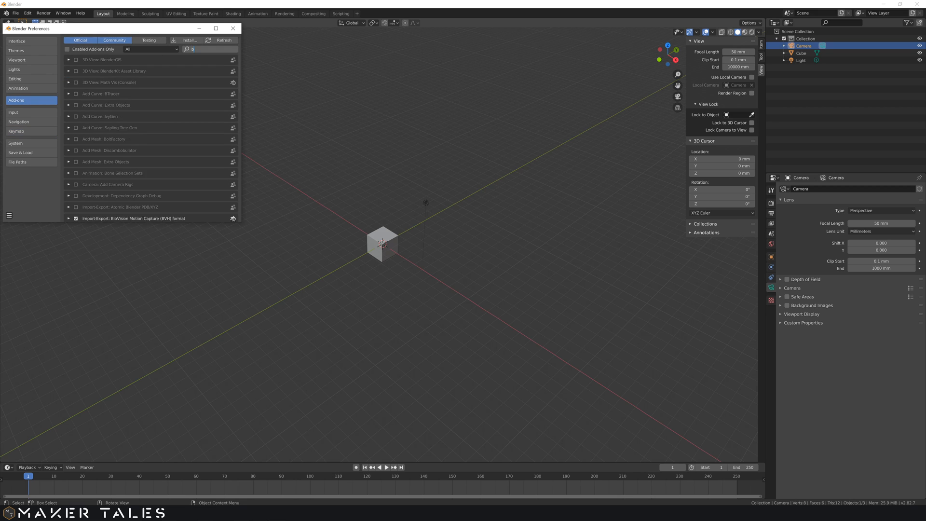
type("ool")
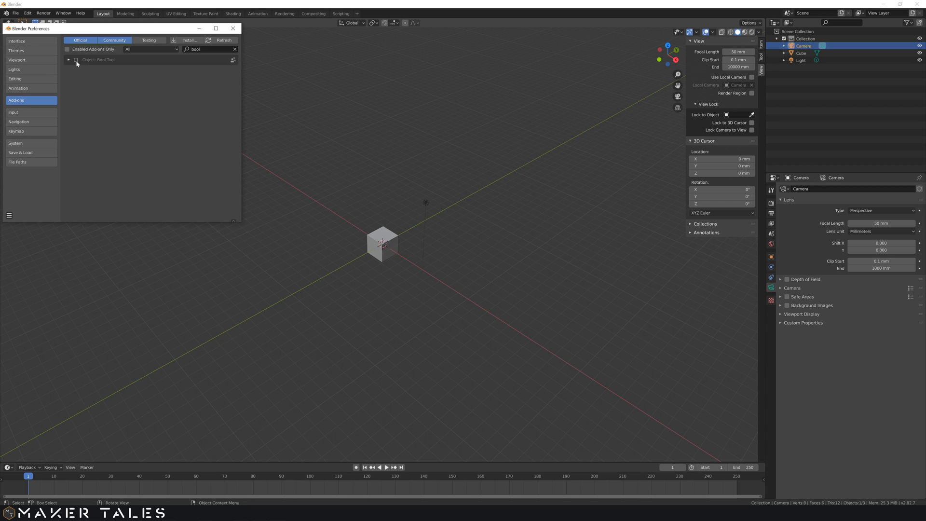
left_click(76, 59)
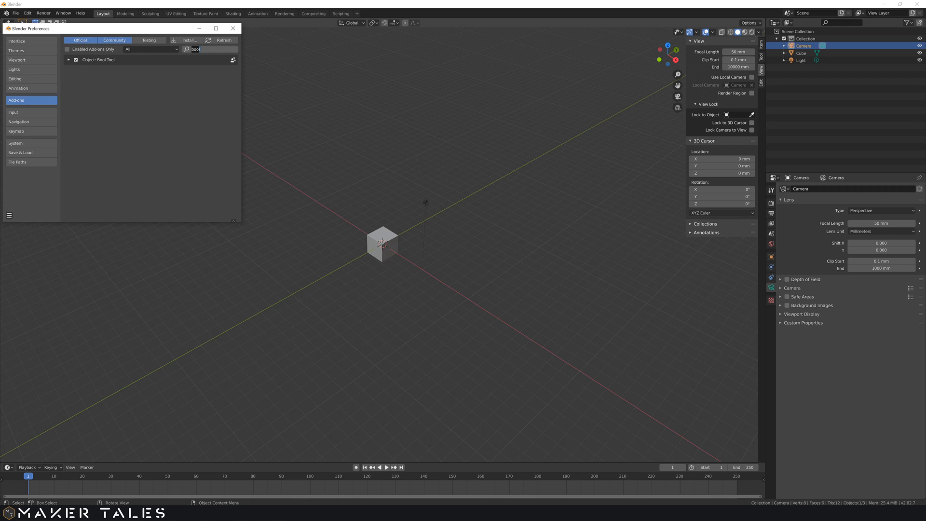
- Search 'loop' and enable the Mesh: LoopTools add-on
type("loop")
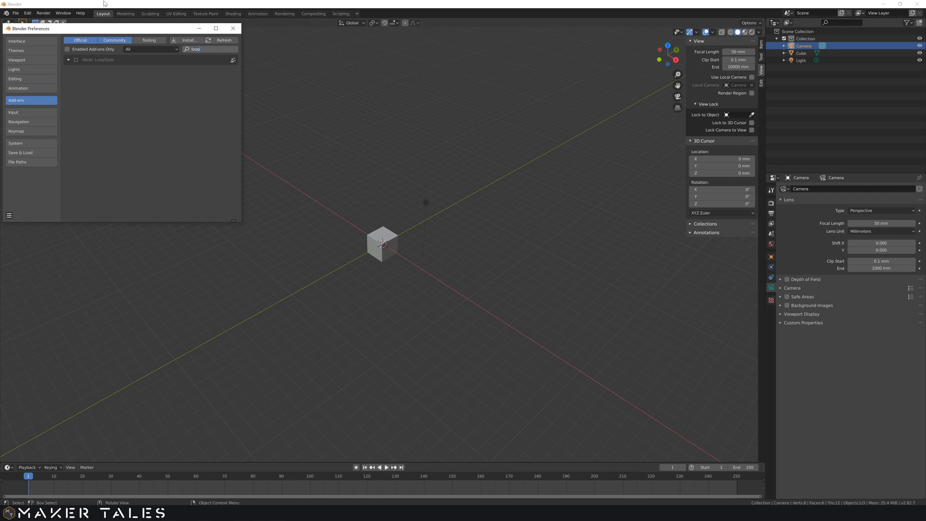
left_click(76, 60)
type("3")
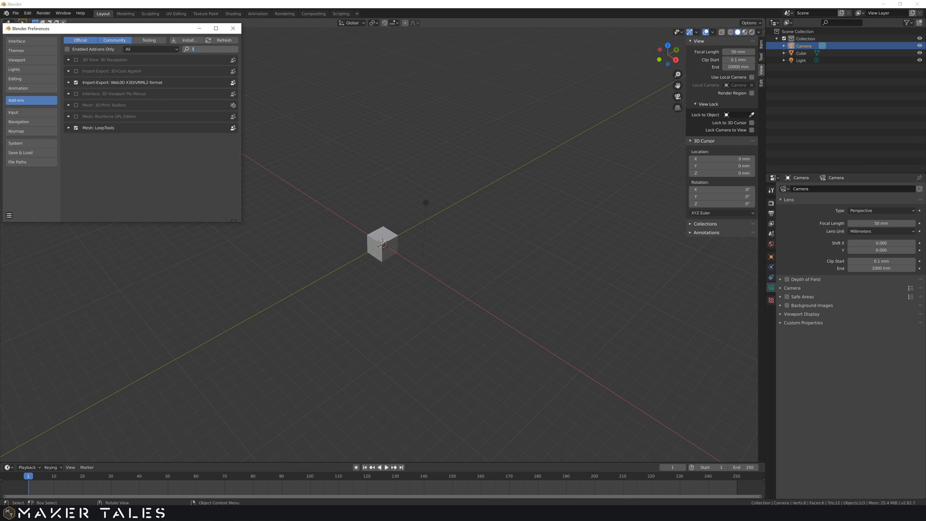
- Search '3D' and enable the Mesh: 3D-Print Toolbox add-on, then clear the search
type("d print to")
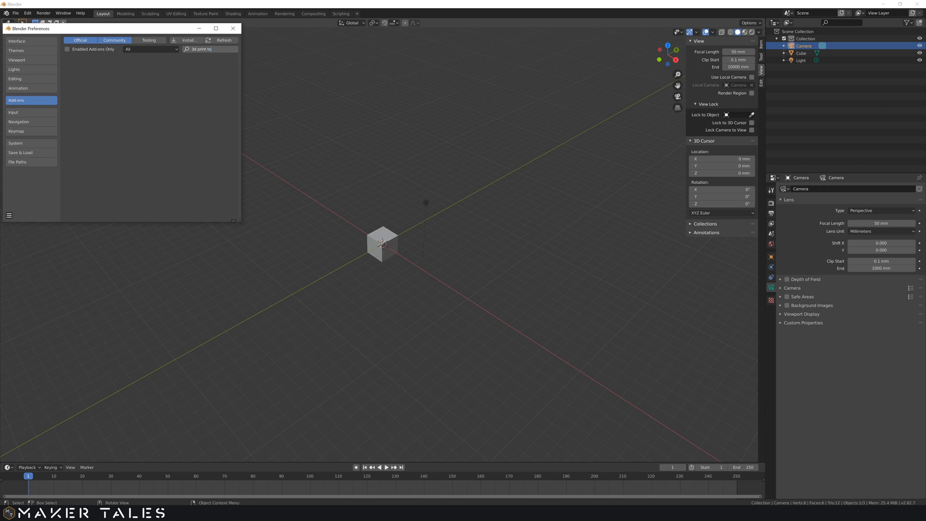
key("Backspace")
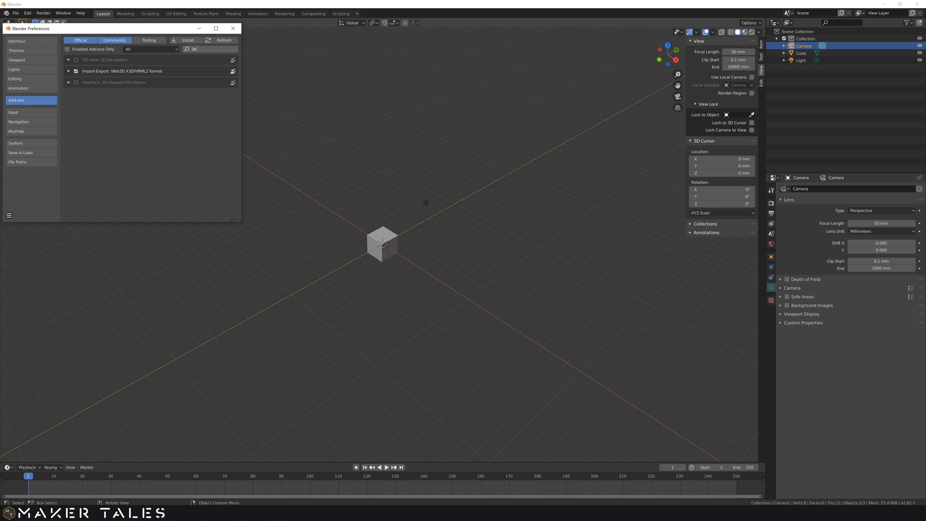
left_click(207, 49)
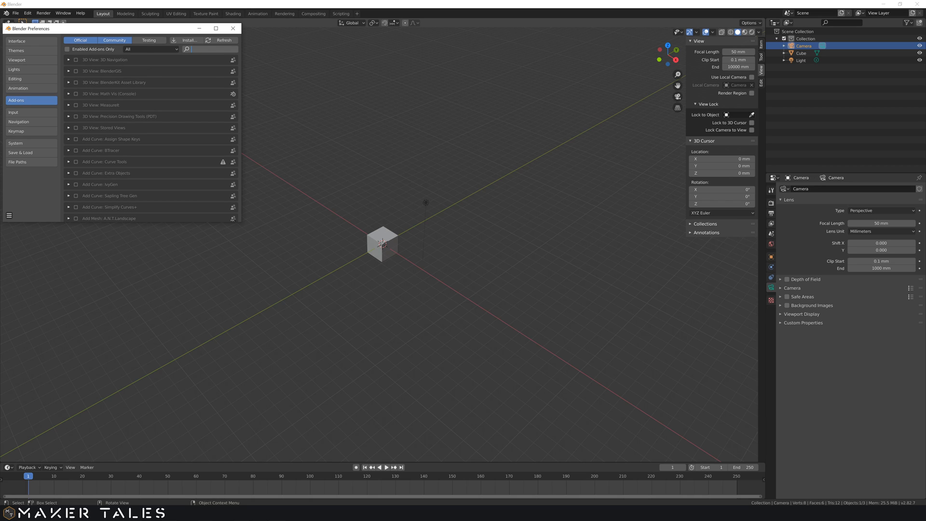
type("3D")
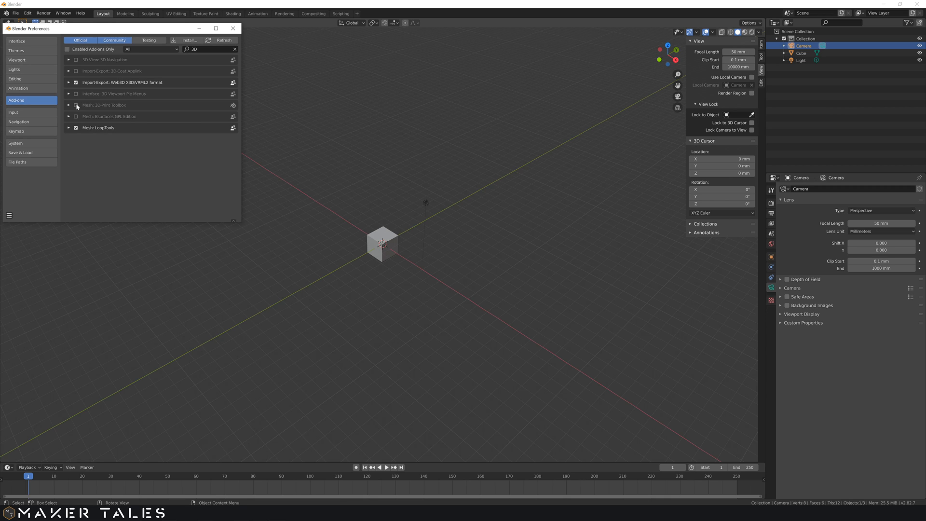
left_click(75, 105)
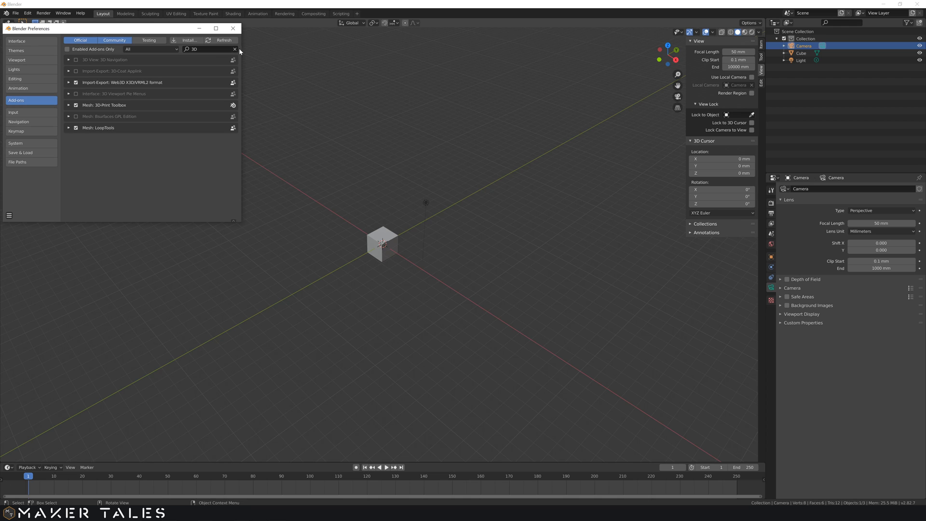
left_click(235, 49)
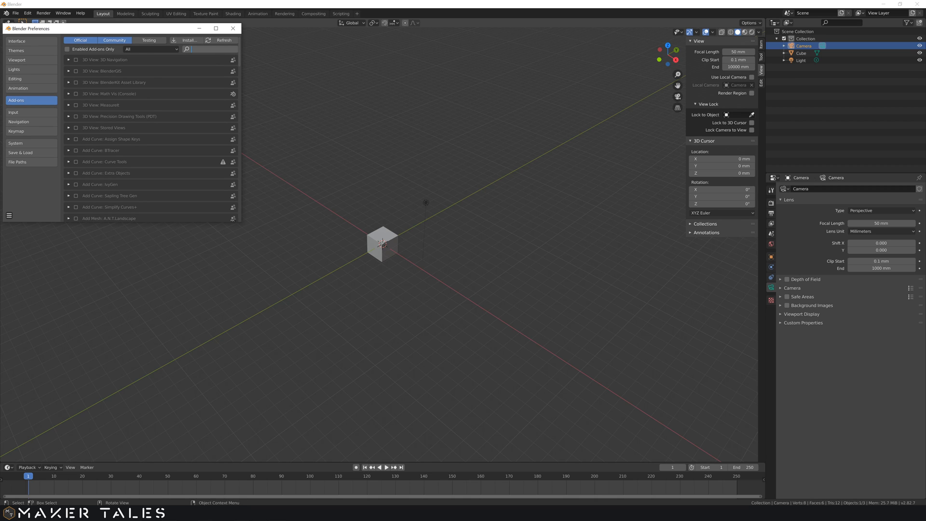
- Search 'PDT', enable the Precision Drawing Tools add-on, and close Preferences
type("p")
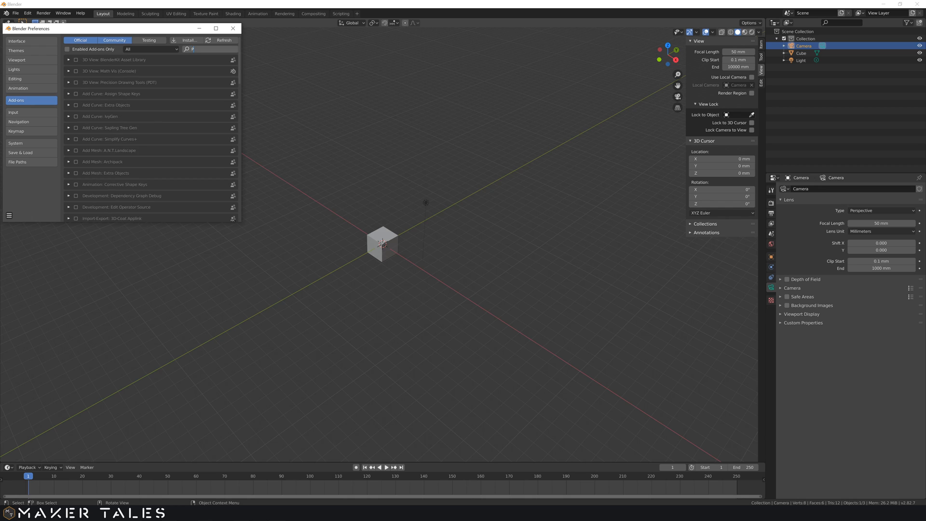
type("PDT")
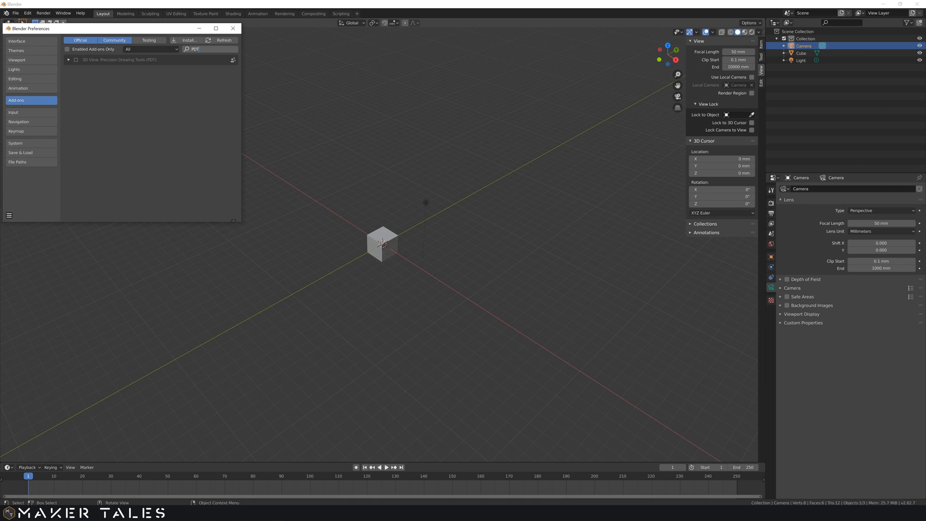
left_click(75, 60)
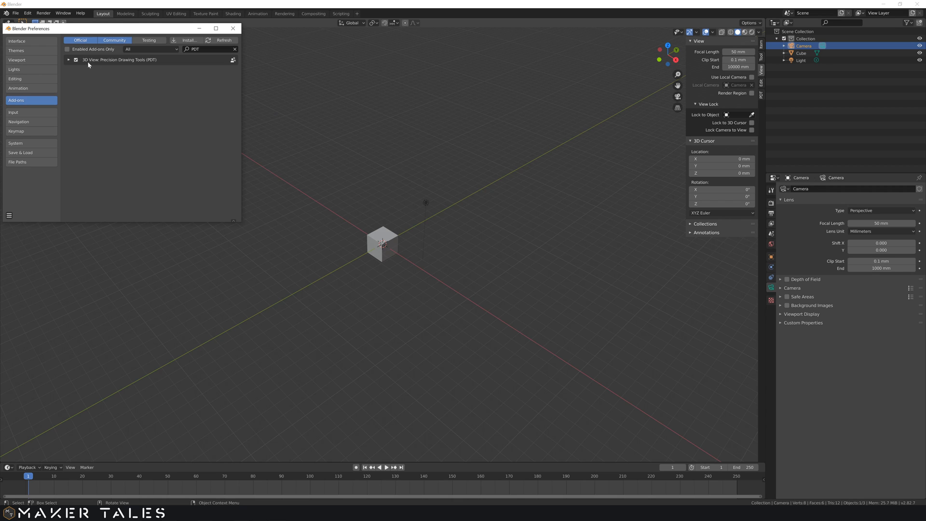
mouse_move(764, 42)
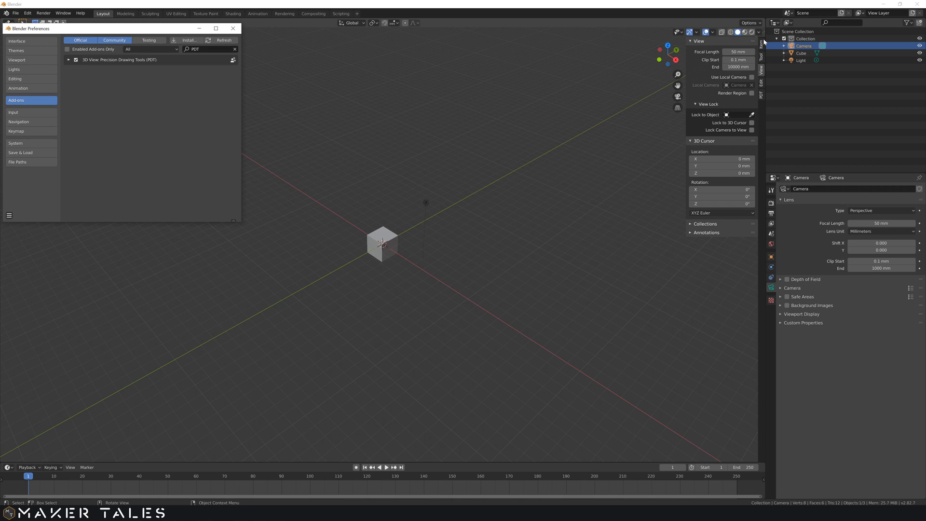
mouse_move(762, 122)
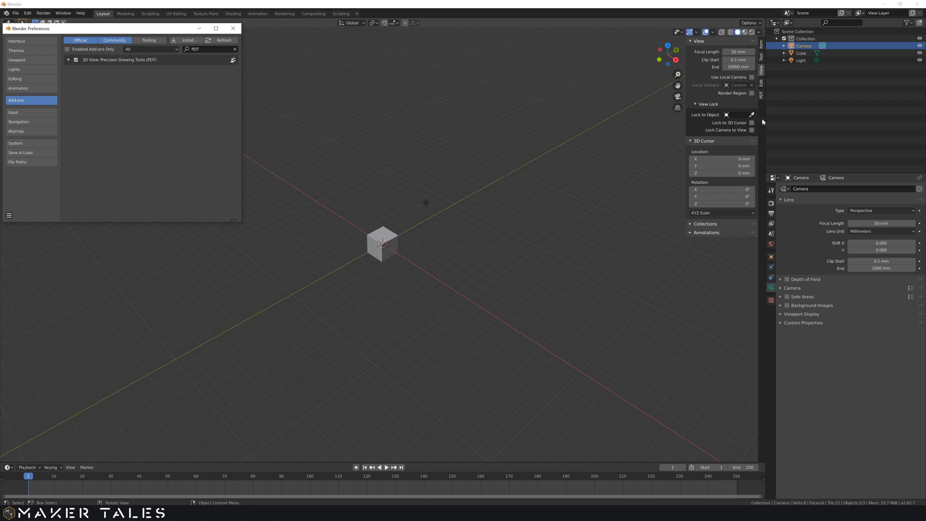
left_click(232, 28)
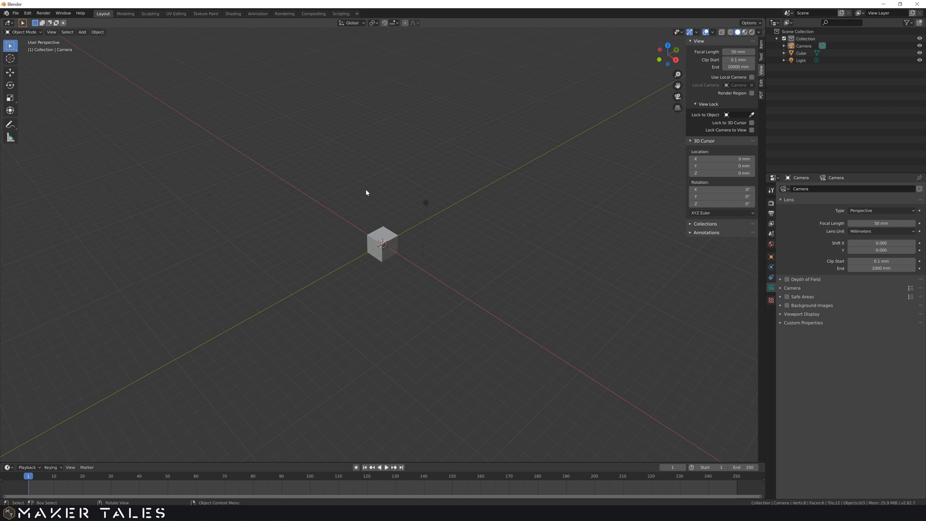
key("Tab")
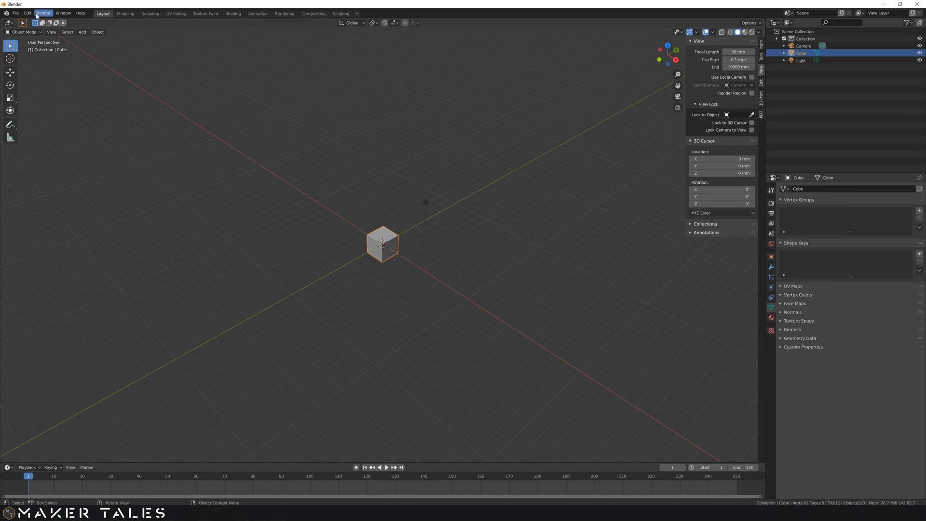
left_click(27, 13)
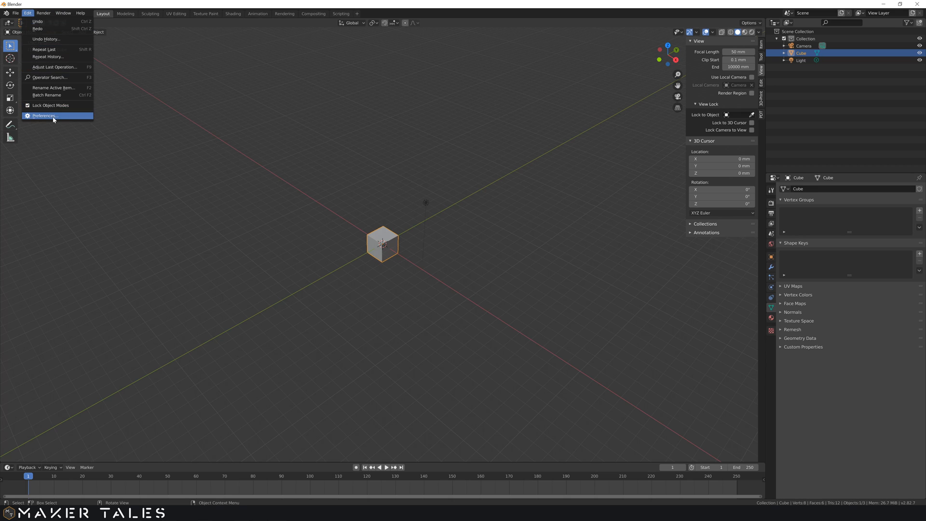
left_click(44, 116)
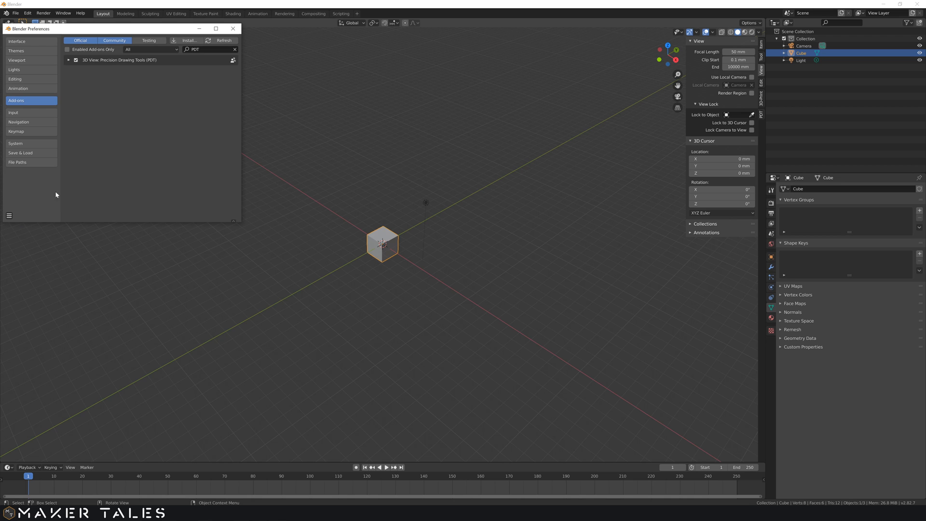
left_click(232, 28)
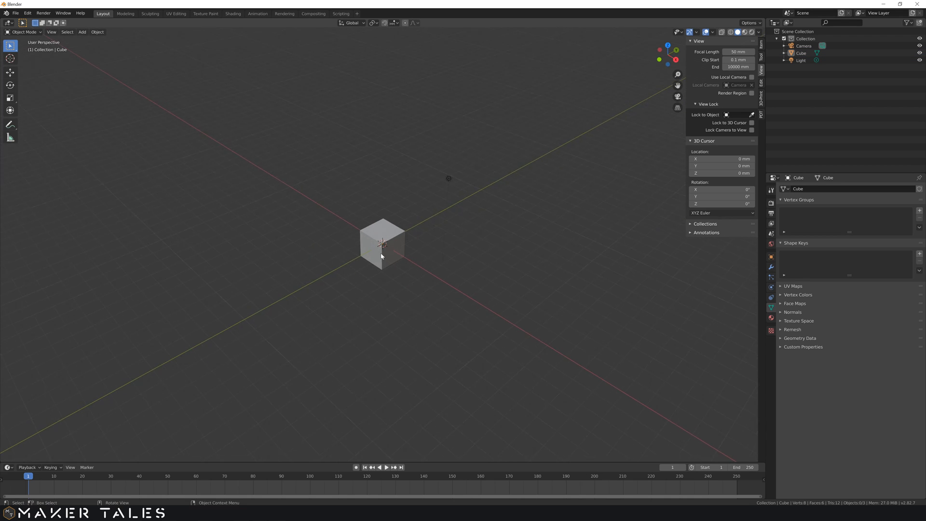
left_click_drag(381, 256, 416, 248)
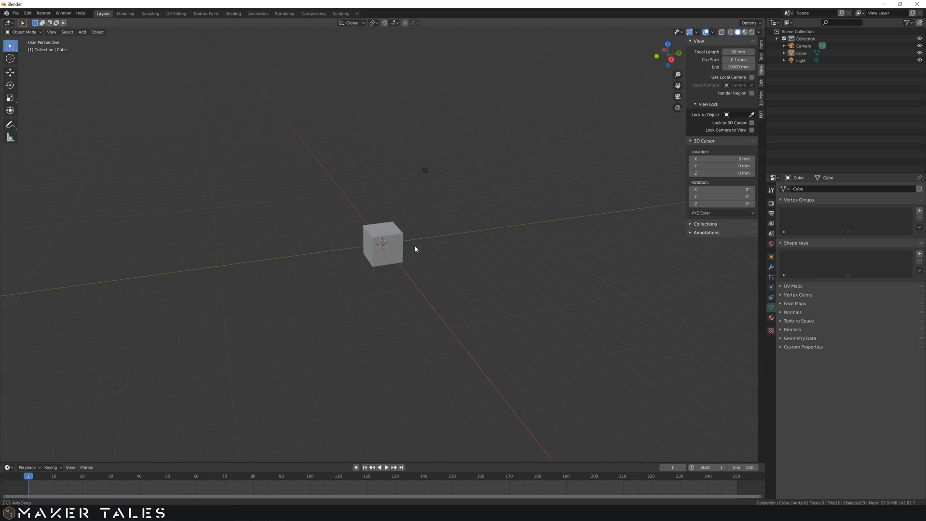